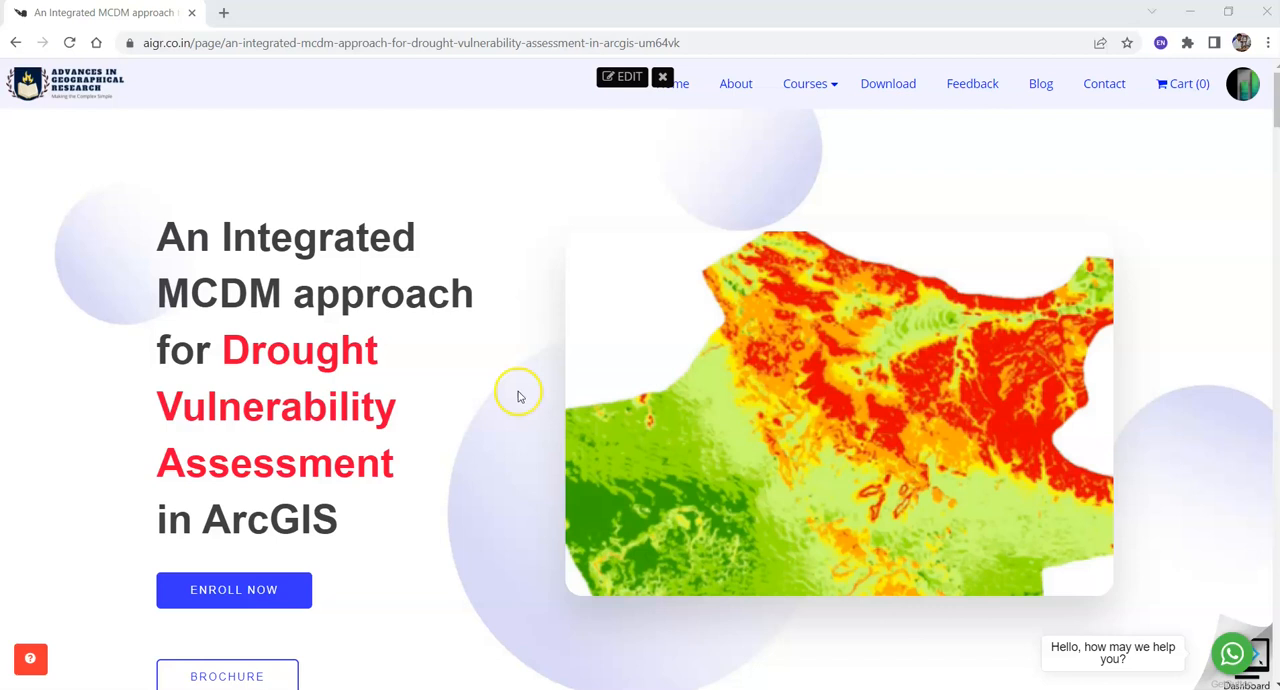
# Scroll past the drought vulnerability course banner to the About Workshop heading
pyautogui.scroll(-3)
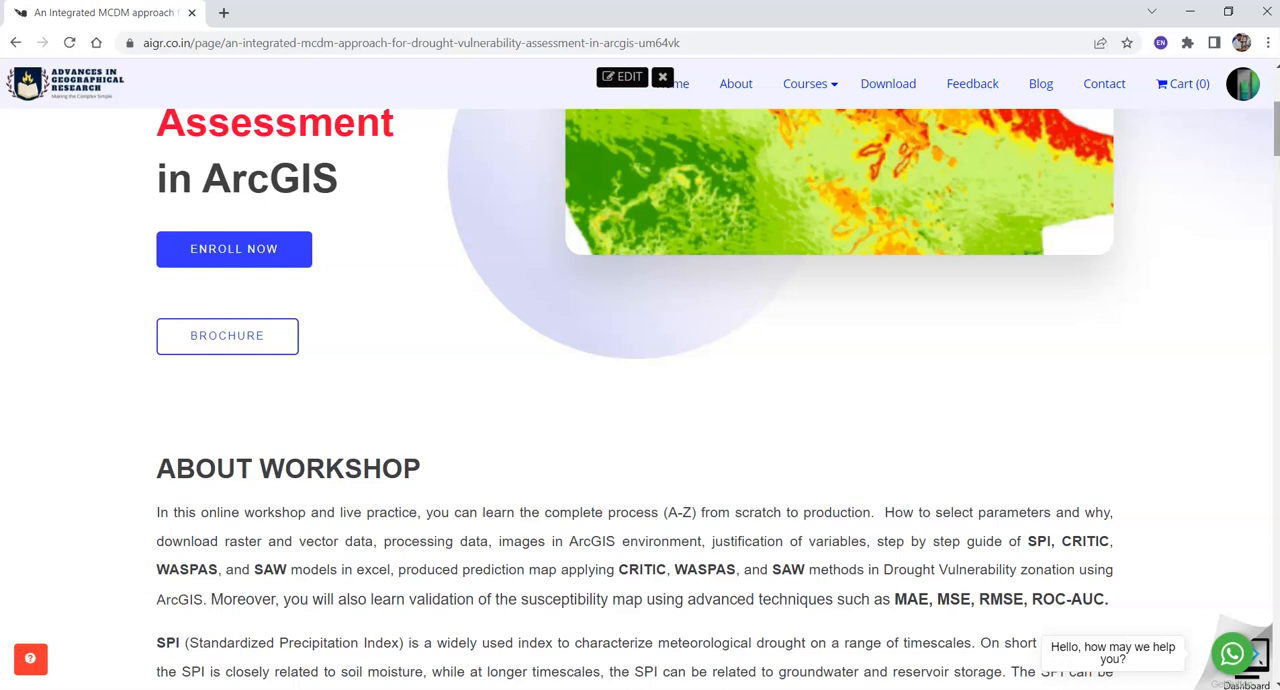
# Scroll through the SPI, CRITIC, WASPAS and SAW explanations down to Section 1: Introduction
pyautogui.scroll(-3)
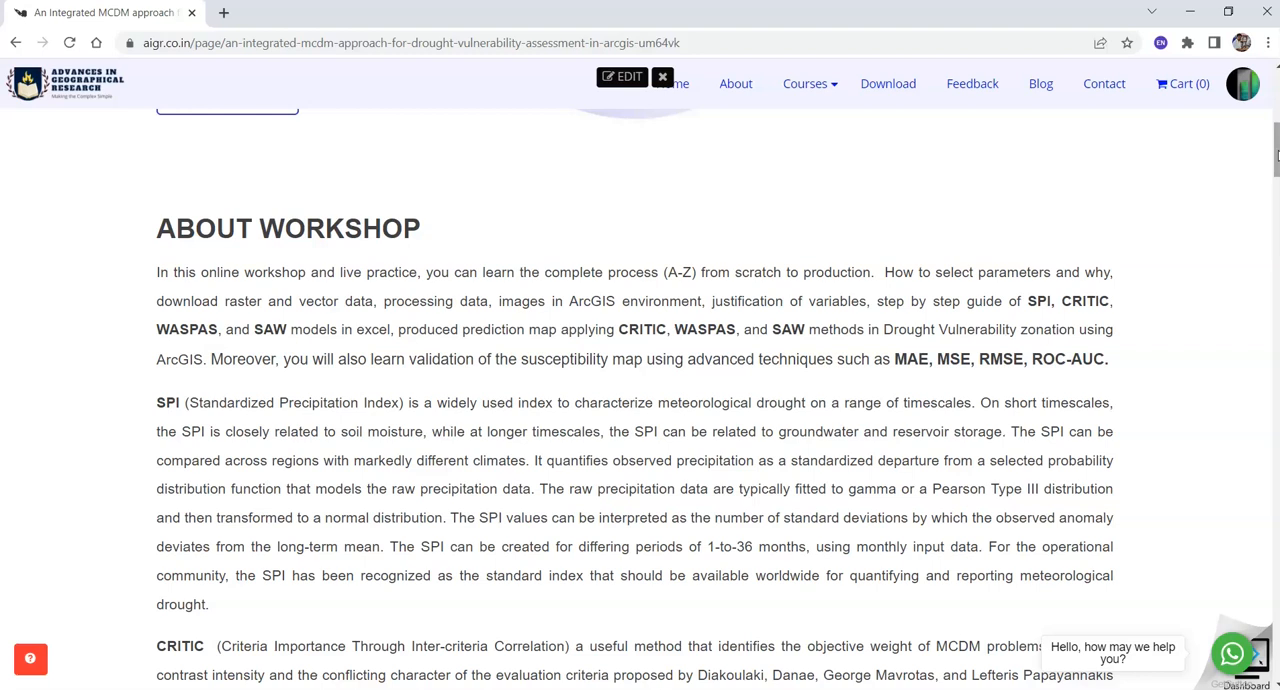
pyautogui.scroll(-3)
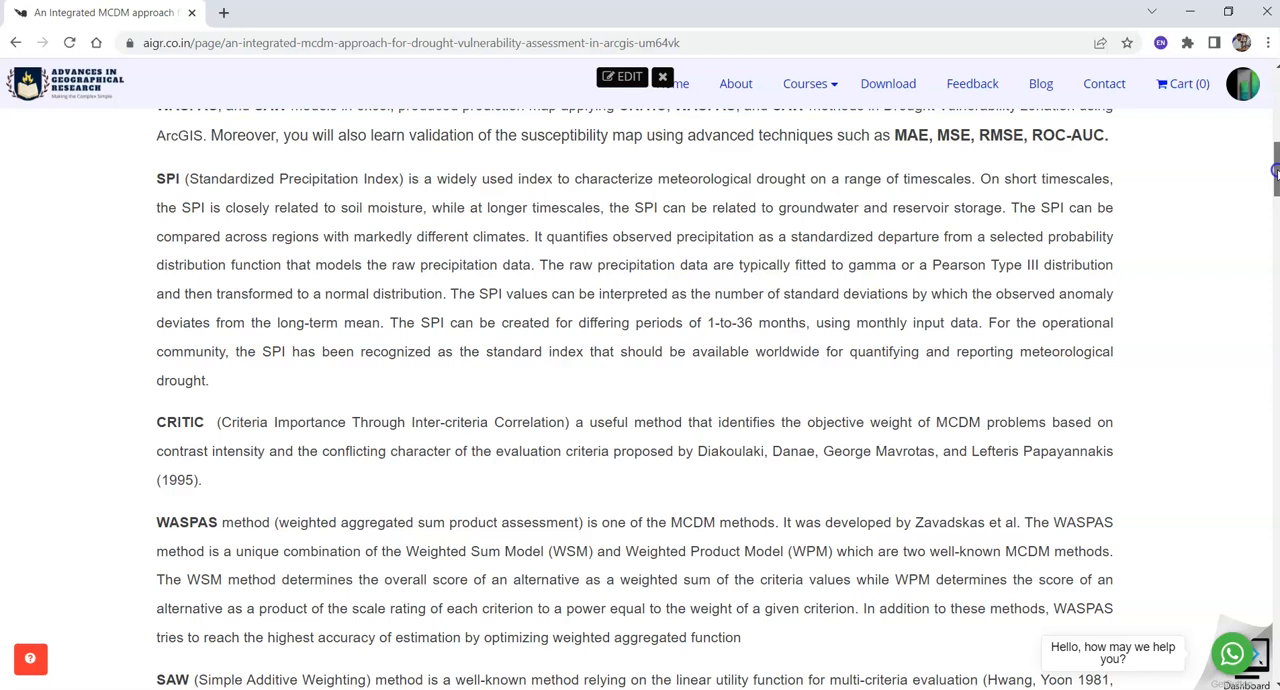
pyautogui.scroll(-3)
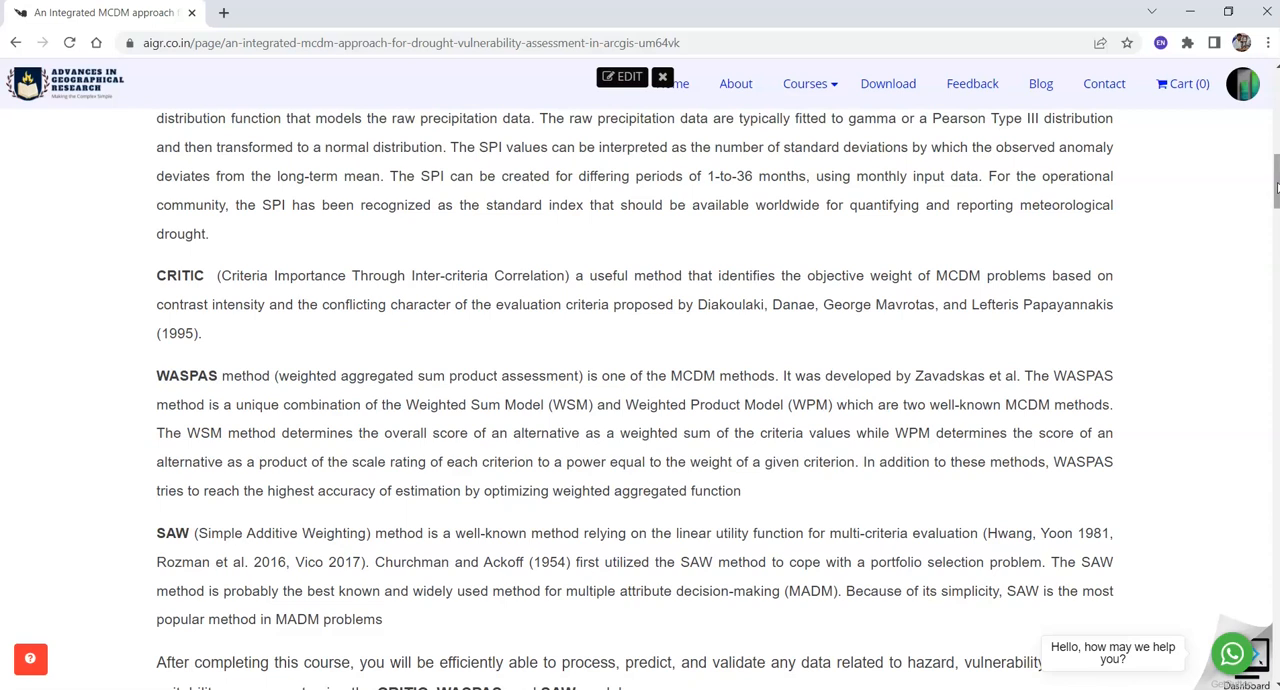
pyautogui.scroll(-3)
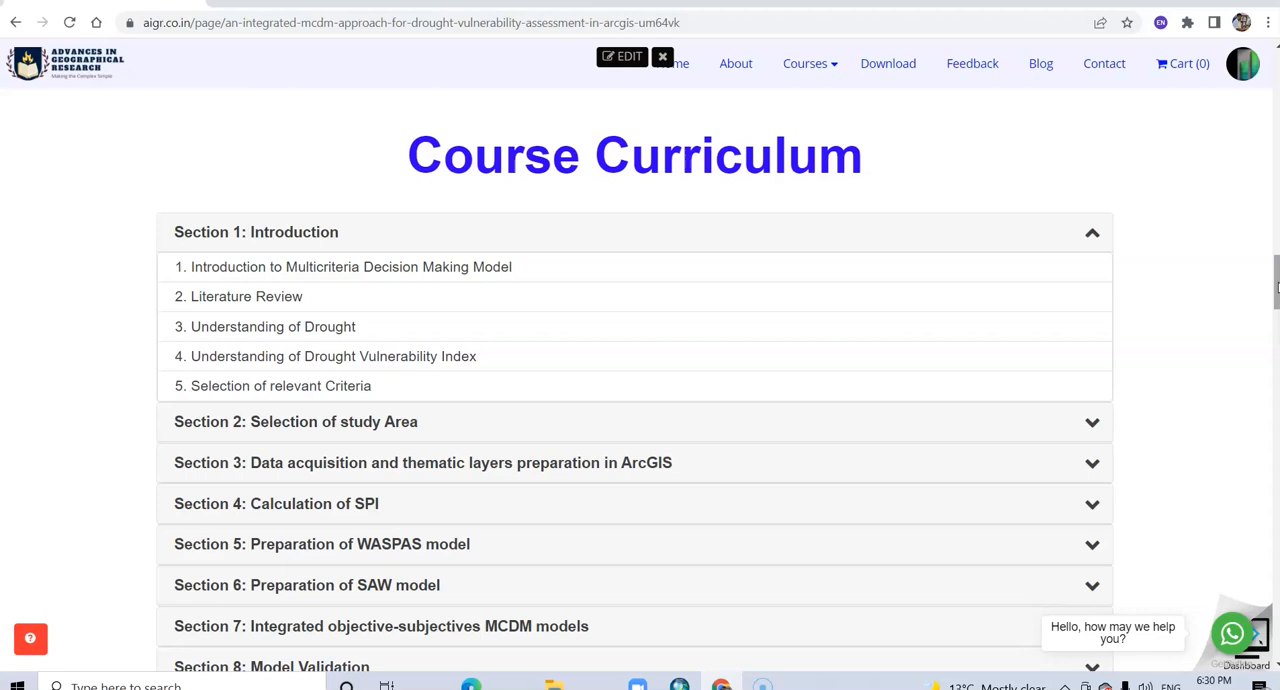
# Expand Section 2: Selection of study Area, Section 3 data acquisition, and Section 4: Calculation of SPI
pyautogui.click(296, 421)
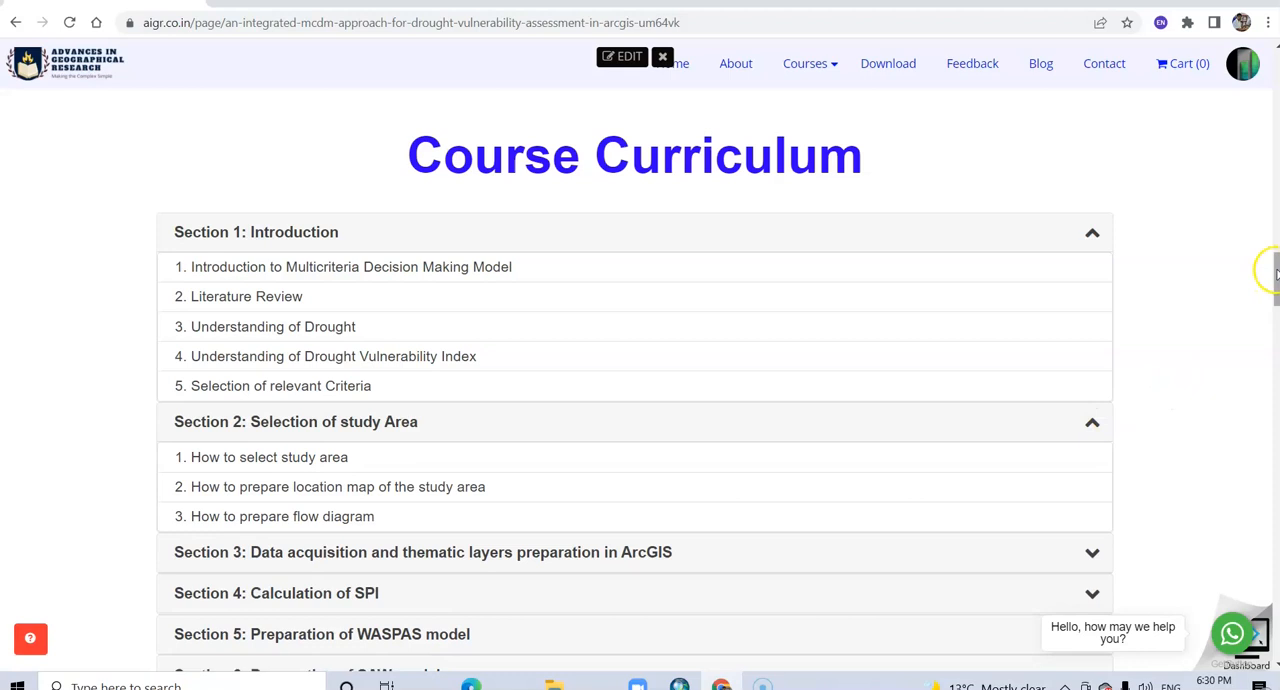
pyautogui.scroll(-3)
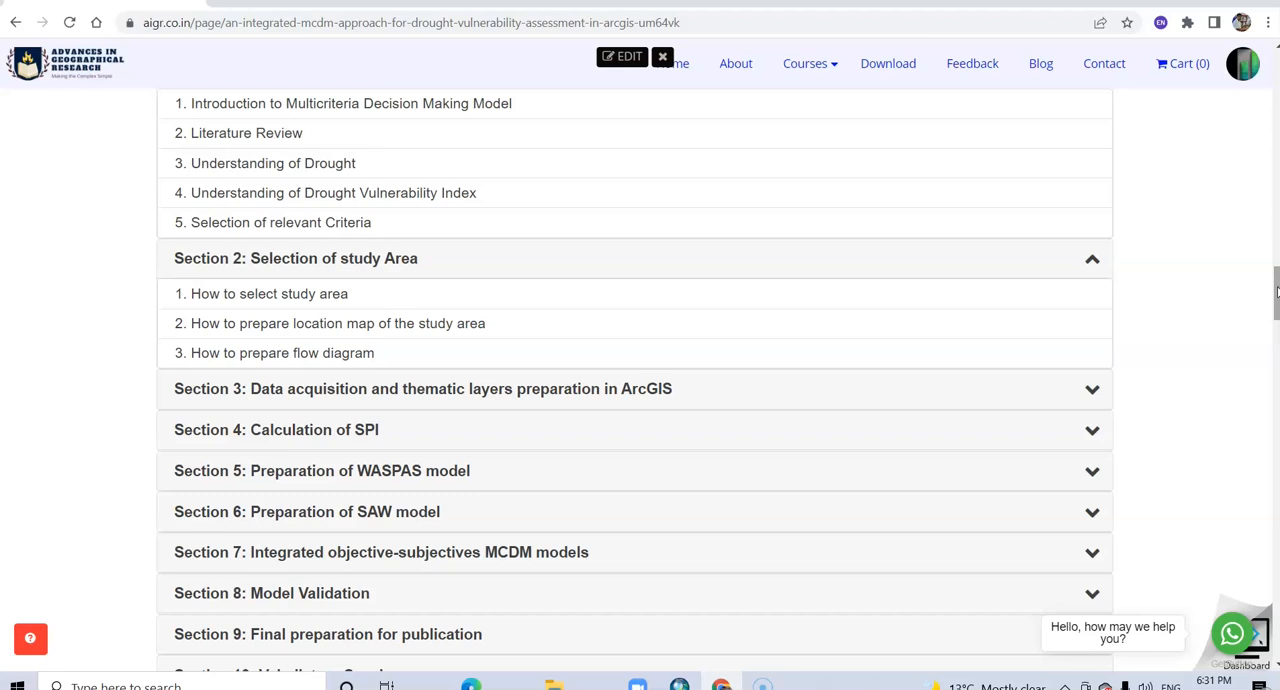
pyautogui.click(423, 388)
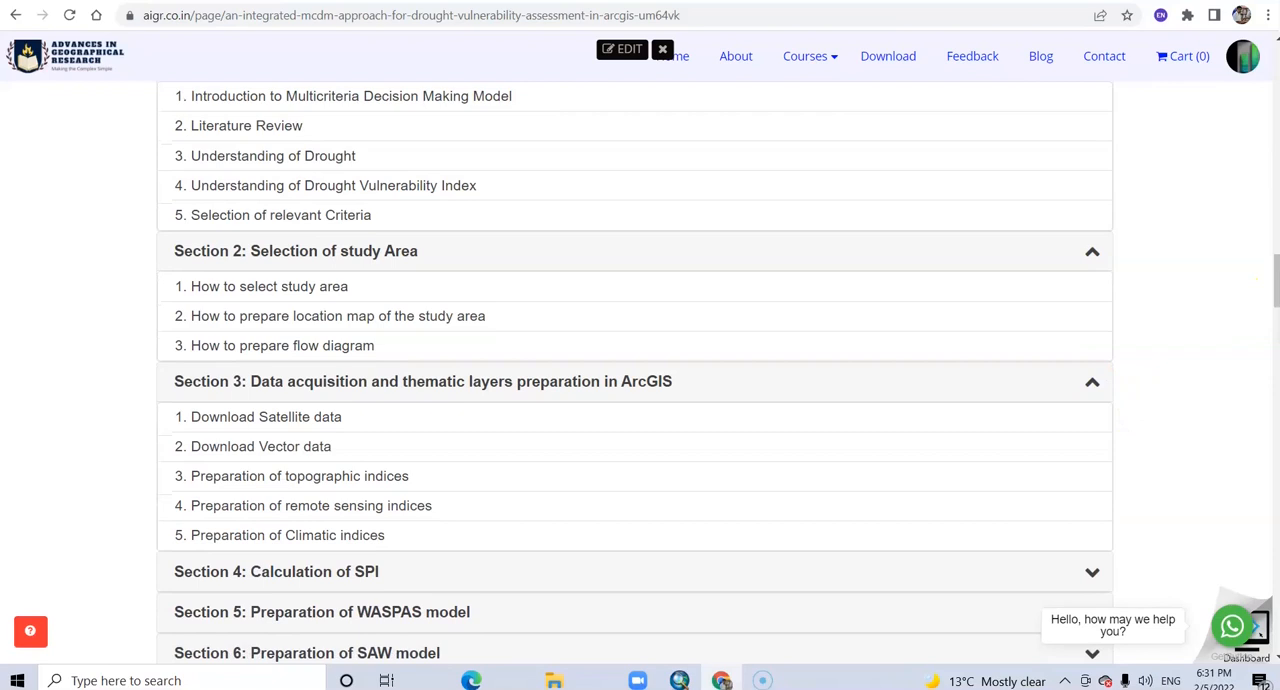
pyautogui.scroll(-3)
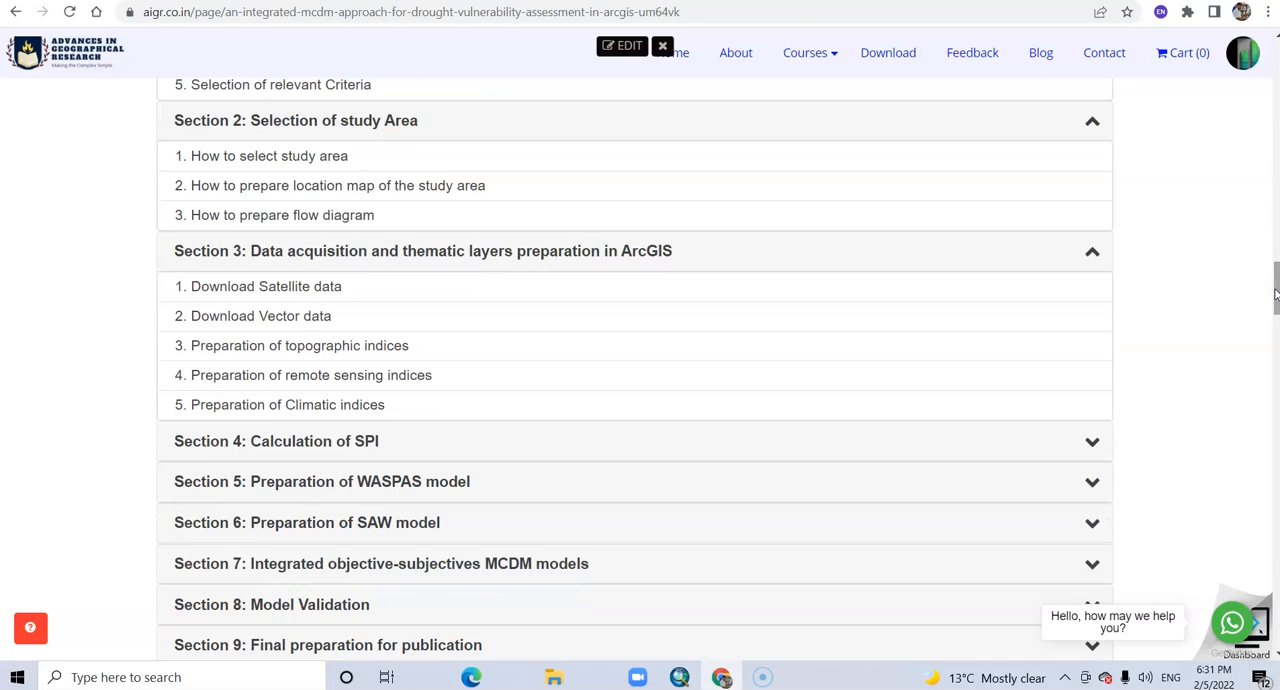
pyautogui.scroll(-3)
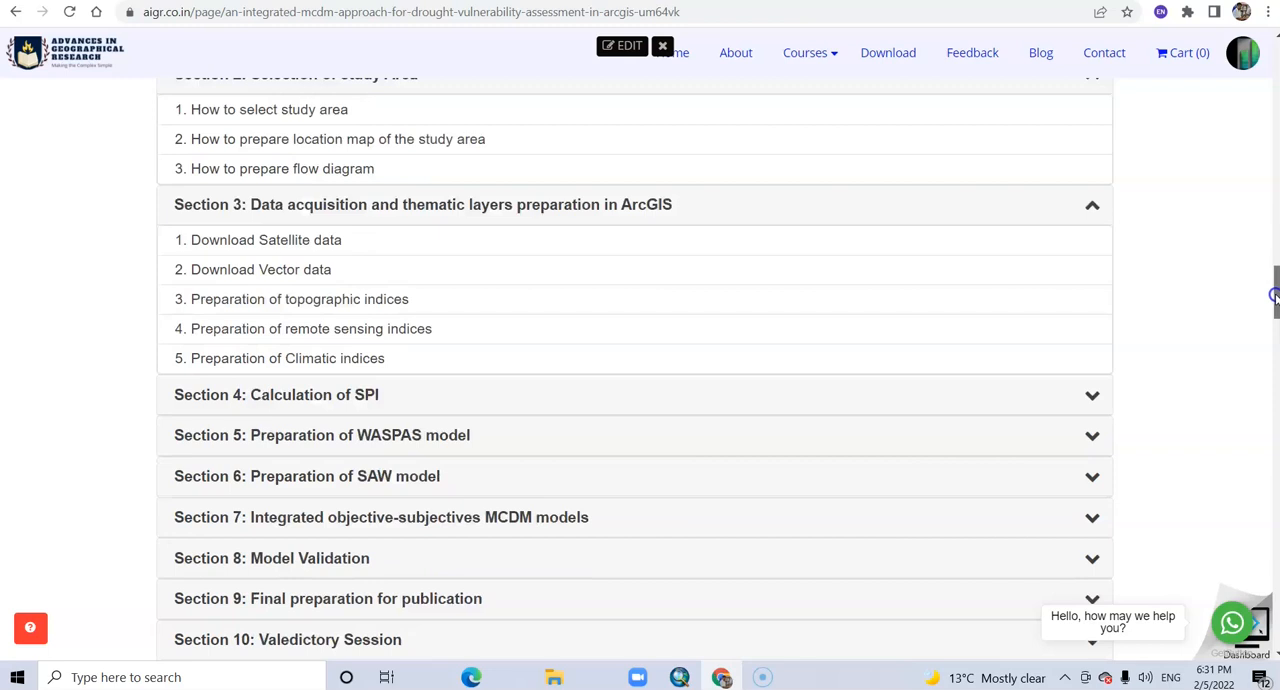
pyautogui.click(276, 394)
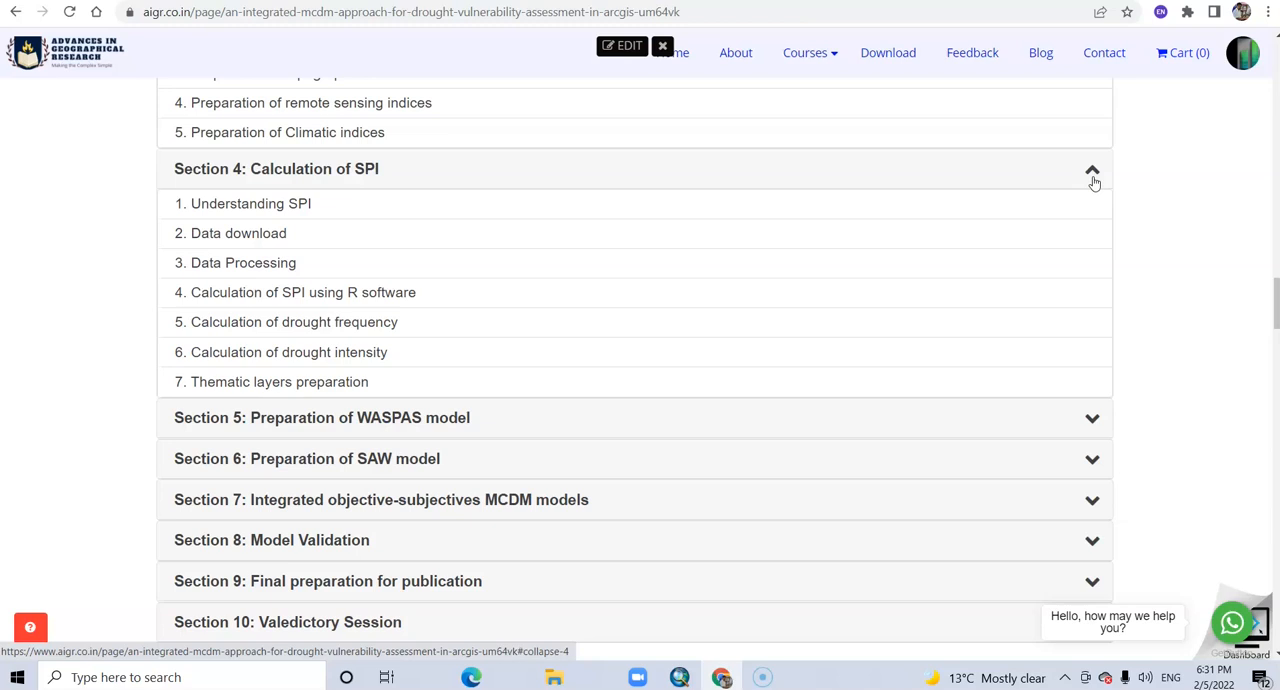
# Scroll down and expand Section 8: Model Validation to show its MAE, MSE, RMSE, ROC-AUC topics
pyautogui.scroll(-3)
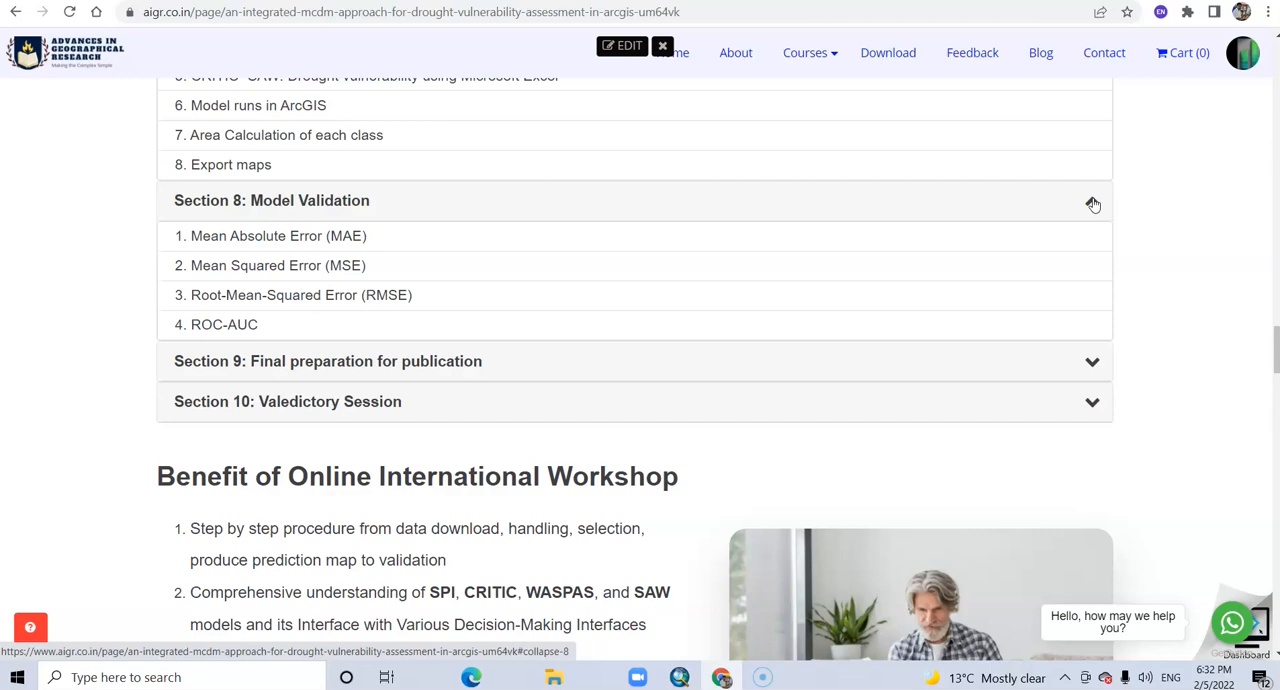
pyautogui.click(1092, 200)
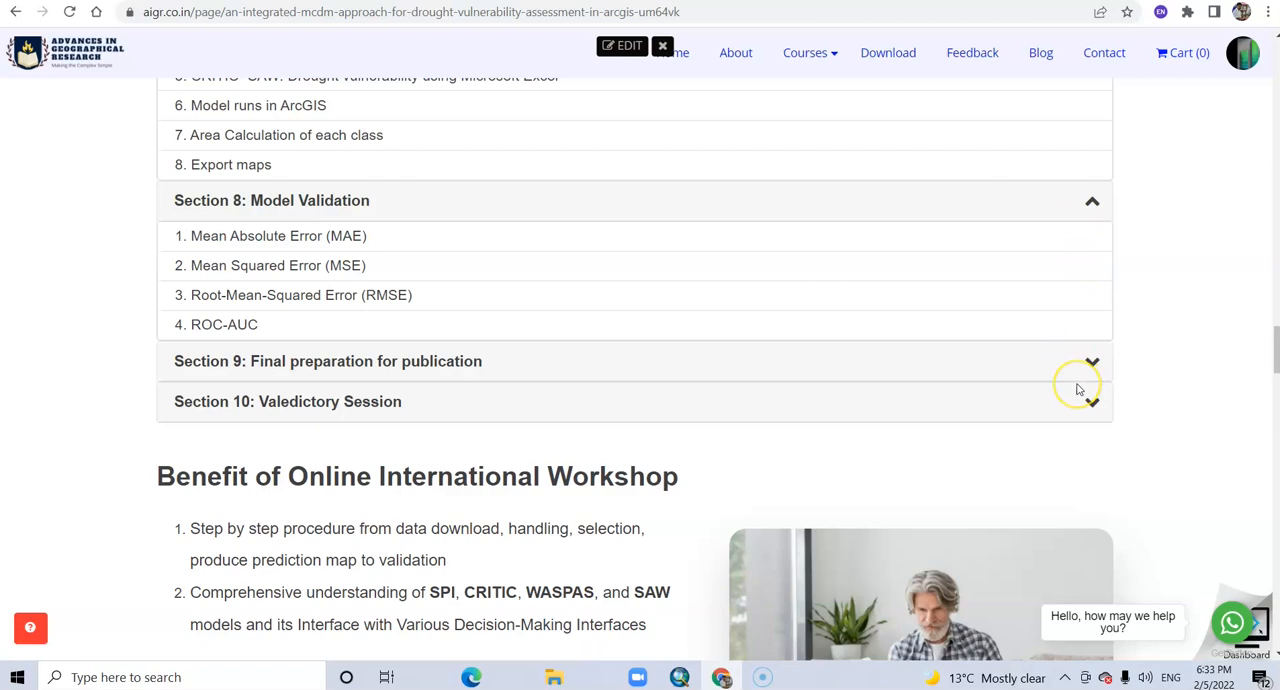